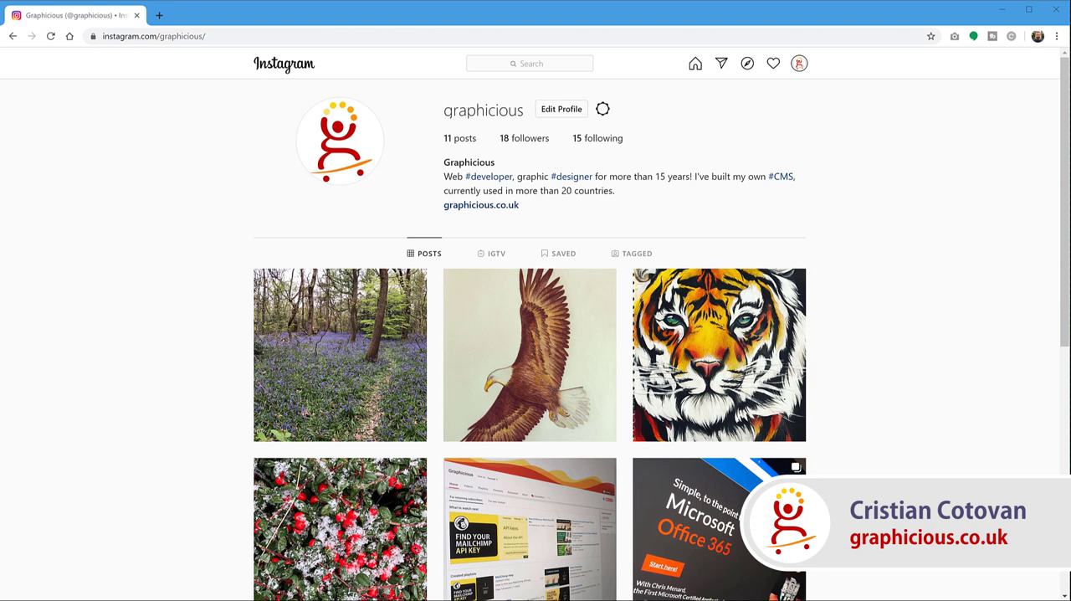
# Scroll the graphicious profile, visit the home feed, and return to the profile.
pyautogui.scroll(-3)
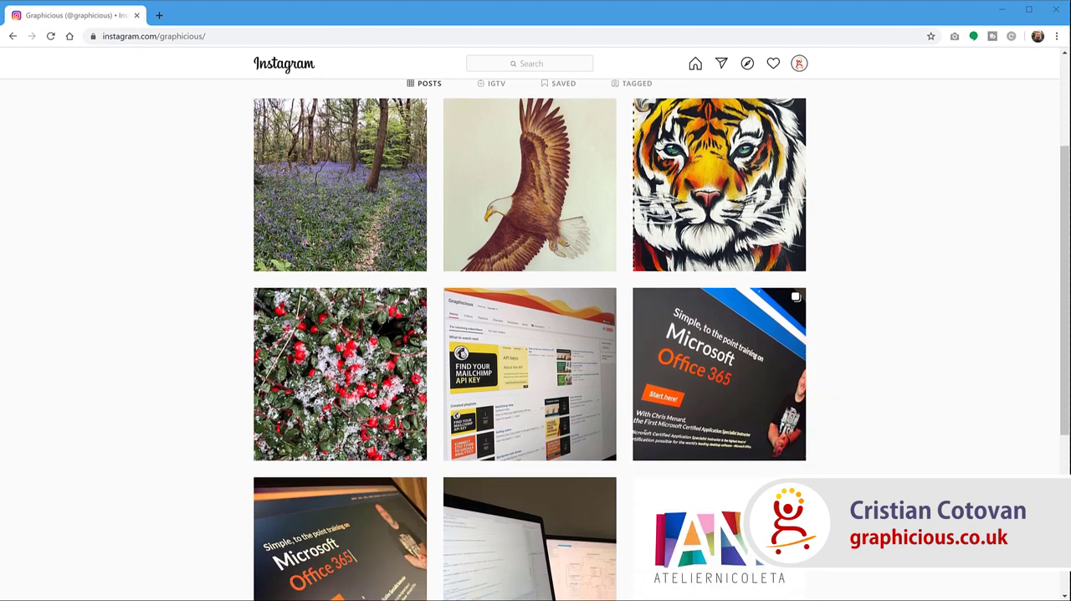
pyautogui.scroll(3)
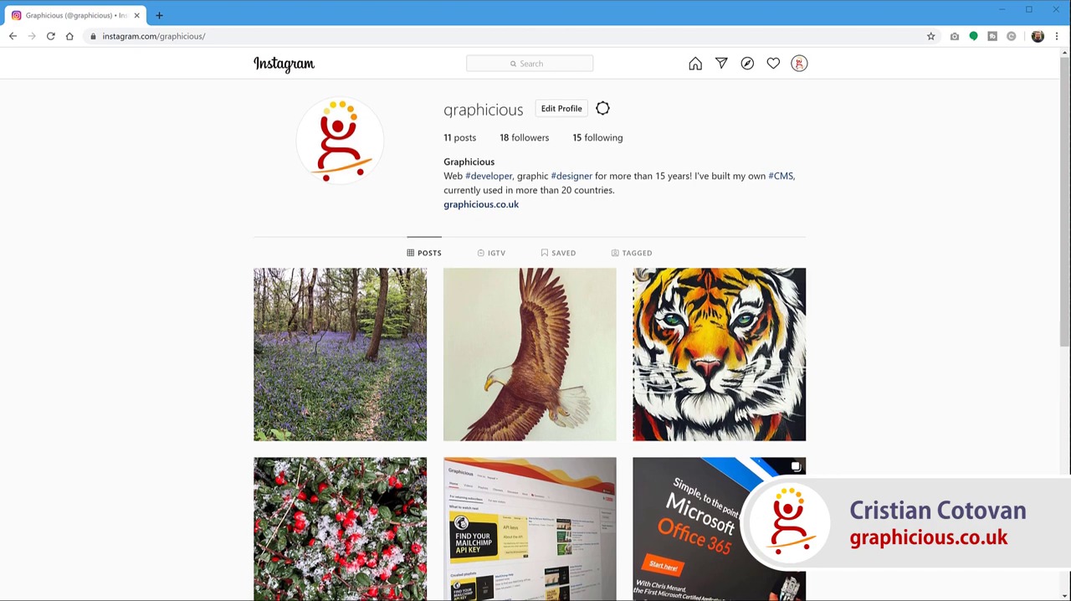
pyautogui.scroll(-3)
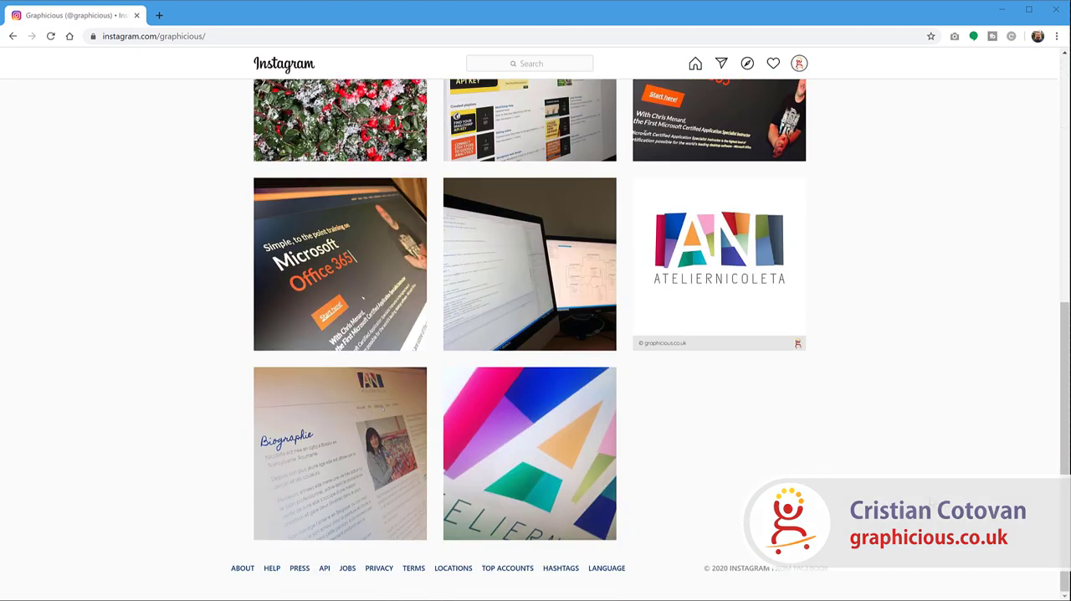
pyautogui.scroll(3)
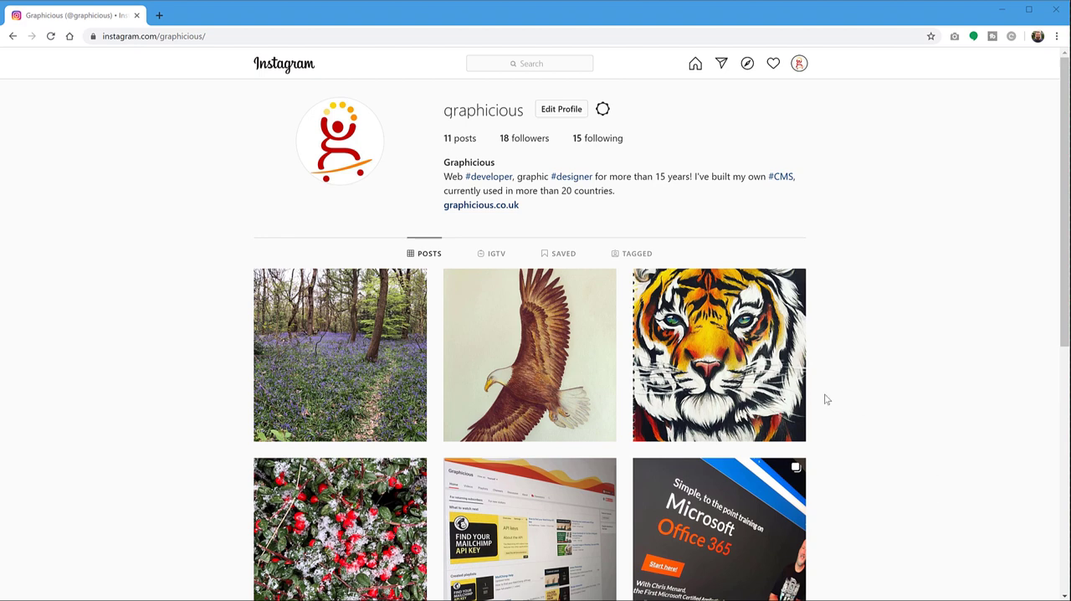
pyautogui.scroll(-3)
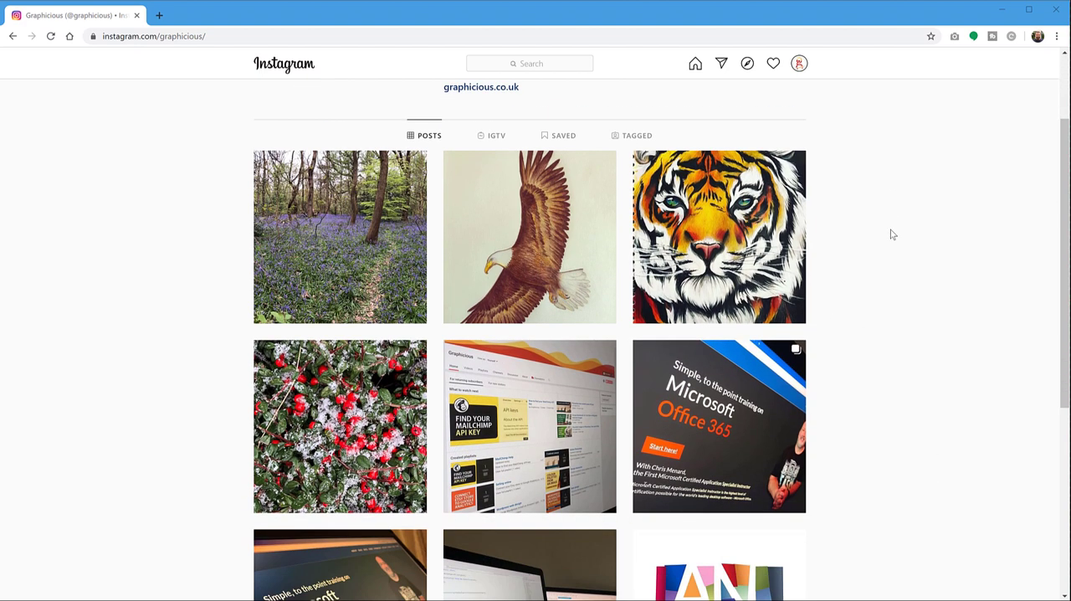
pyautogui.scroll(3)
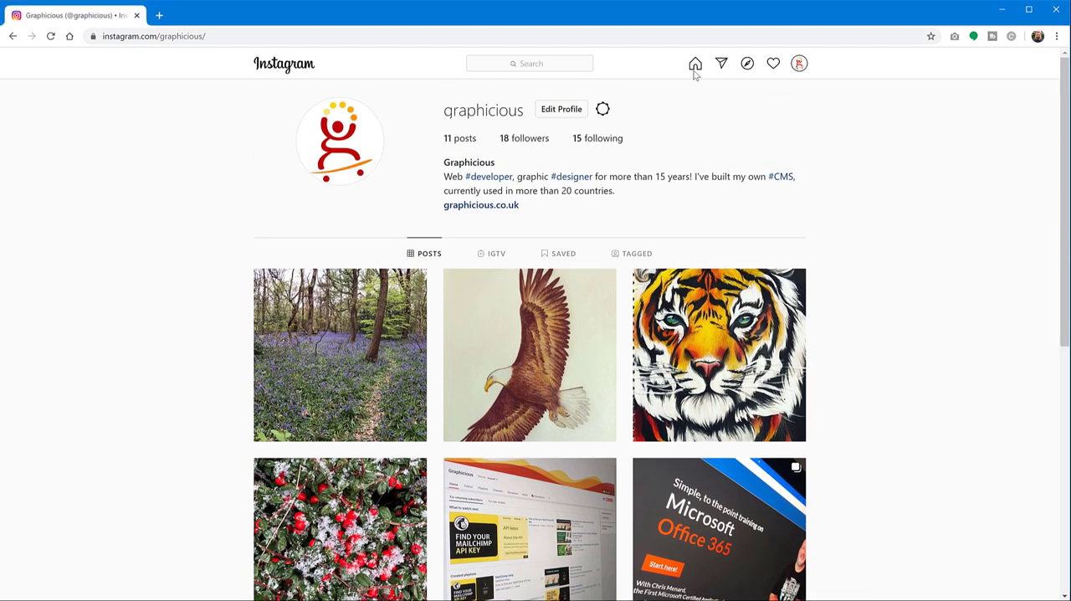
pyautogui.click(696, 64)
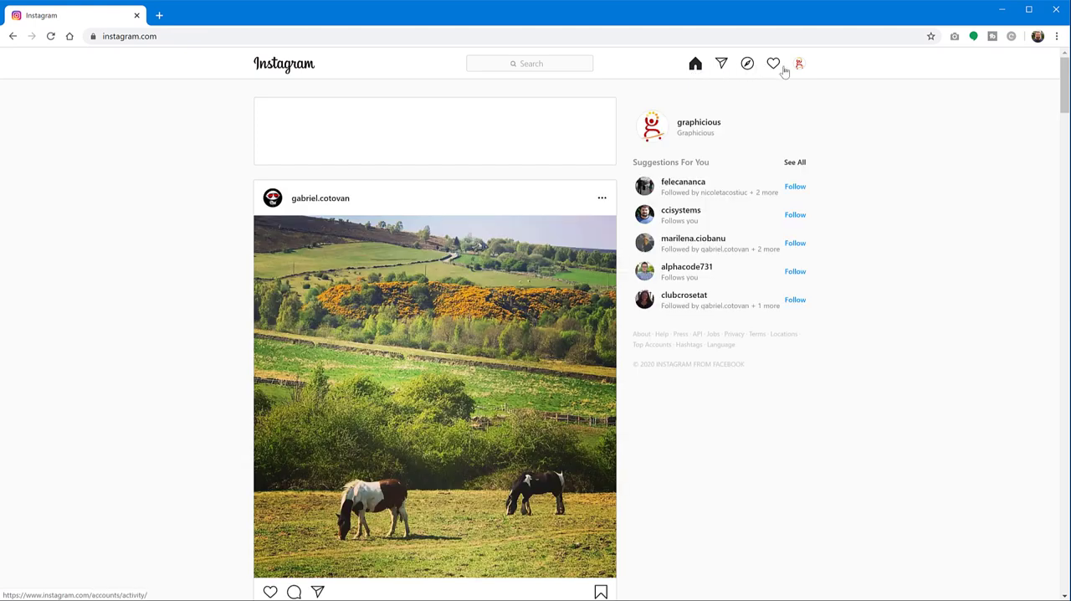
pyautogui.click(799, 64)
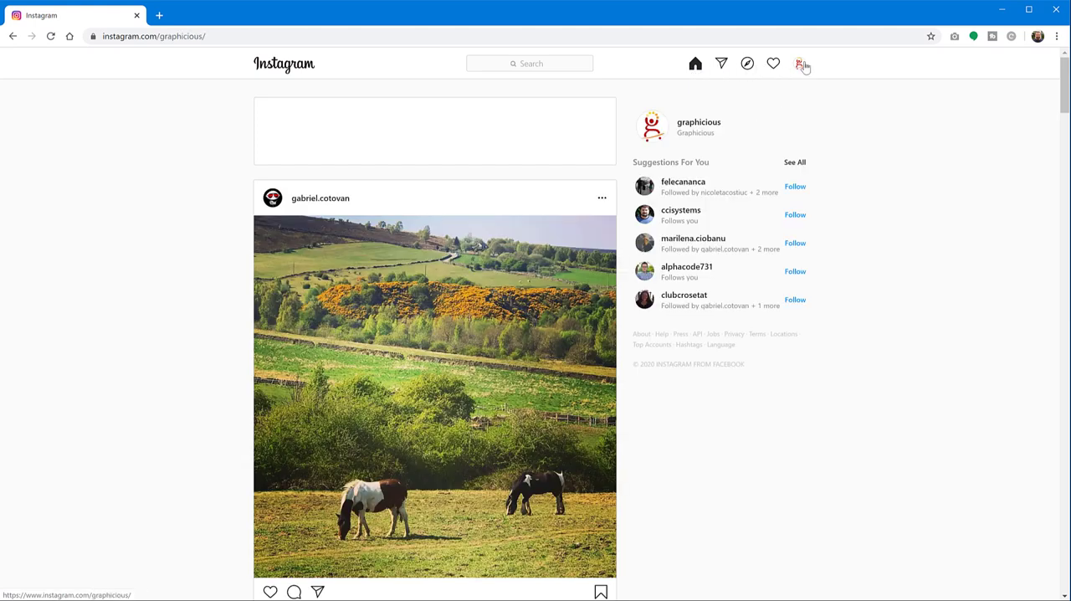
pyautogui.click(800, 64)
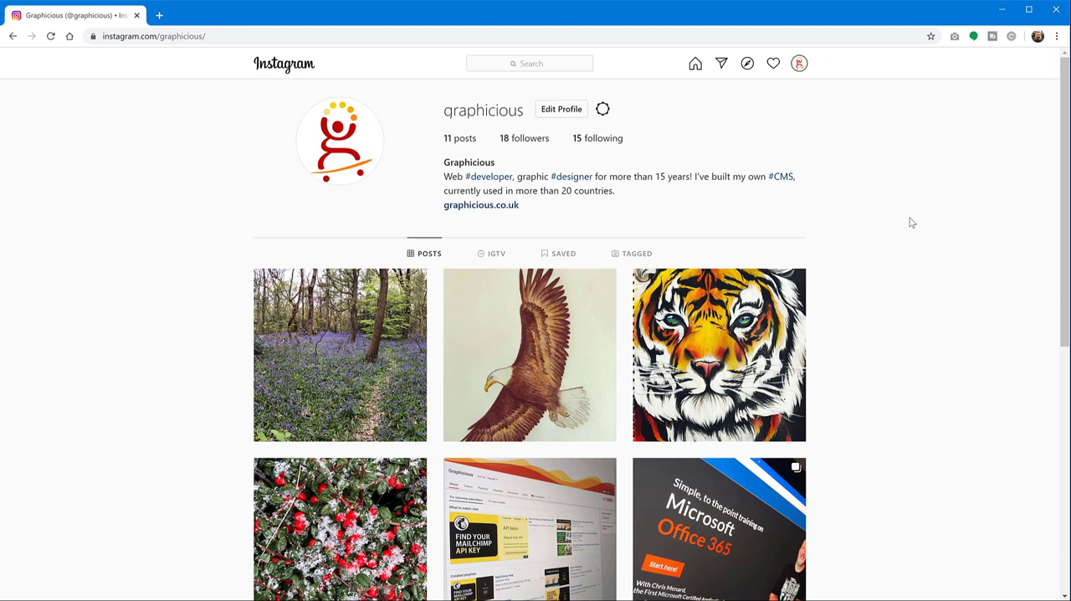
pyautogui.moveTo(886, 219)
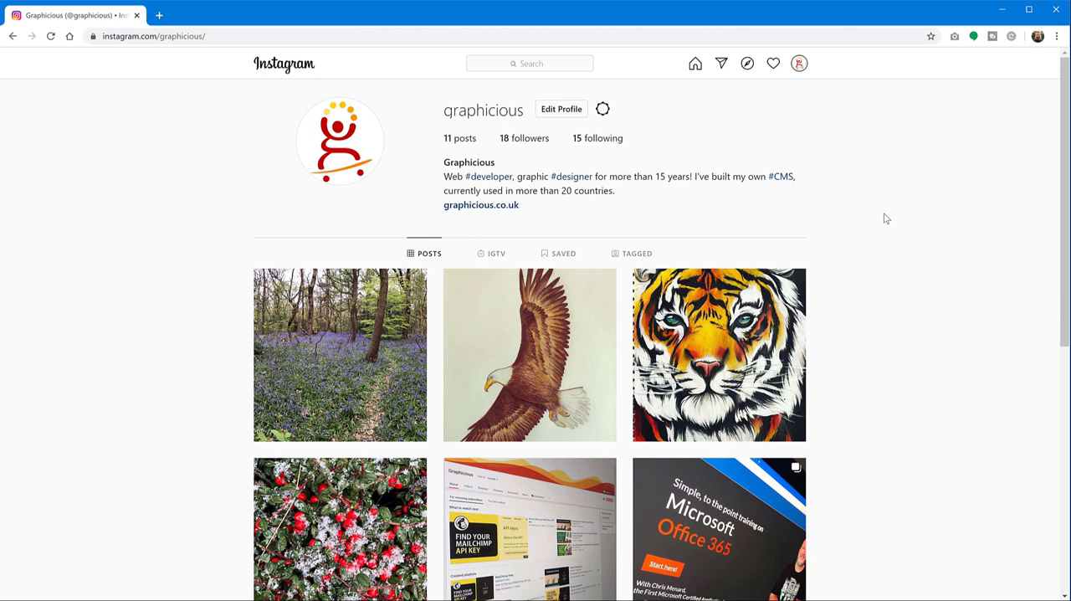
pyautogui.moveTo(890, 220)
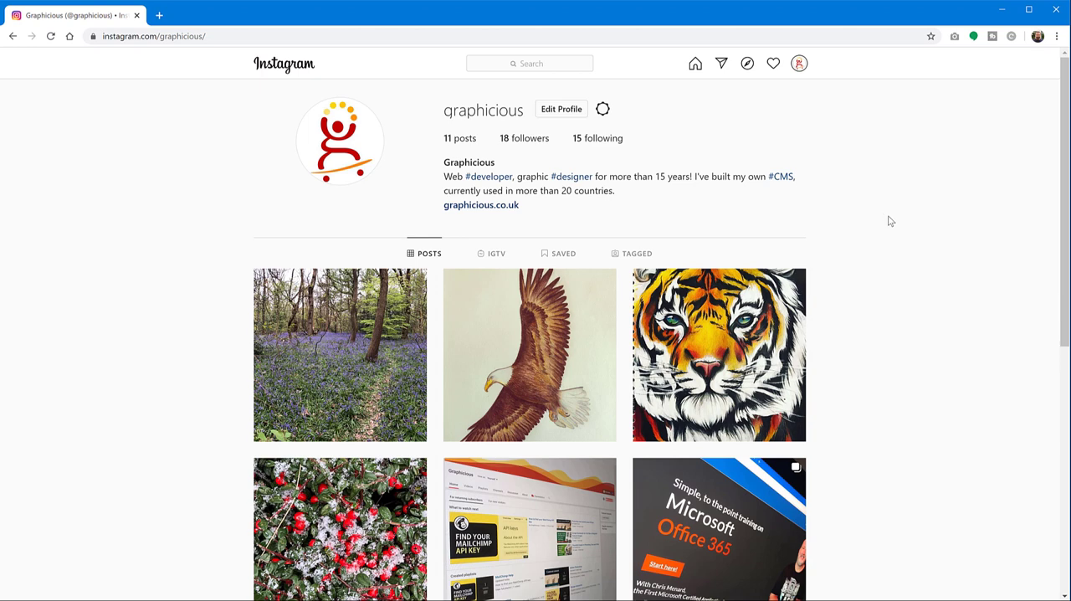
pyautogui.moveTo(895, 216)
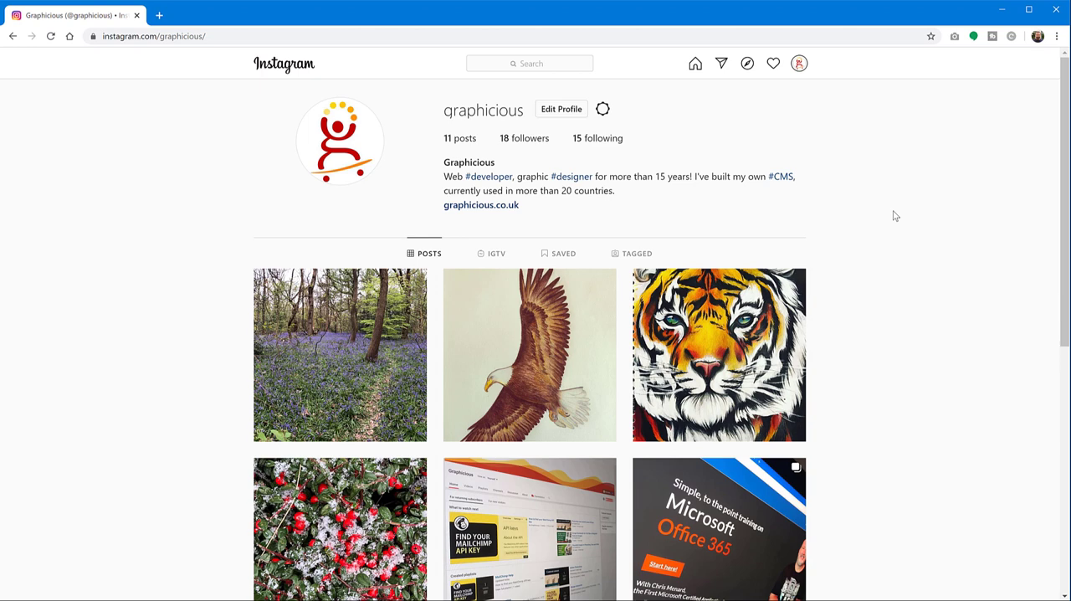
pyautogui.moveTo(901, 223)
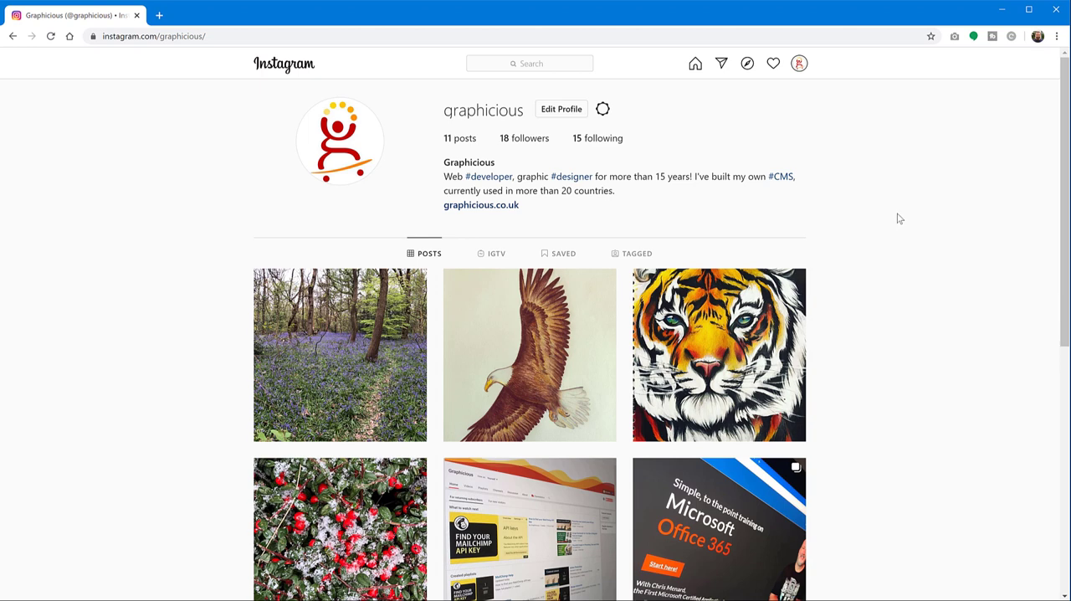
pyautogui.moveTo(890, 223)
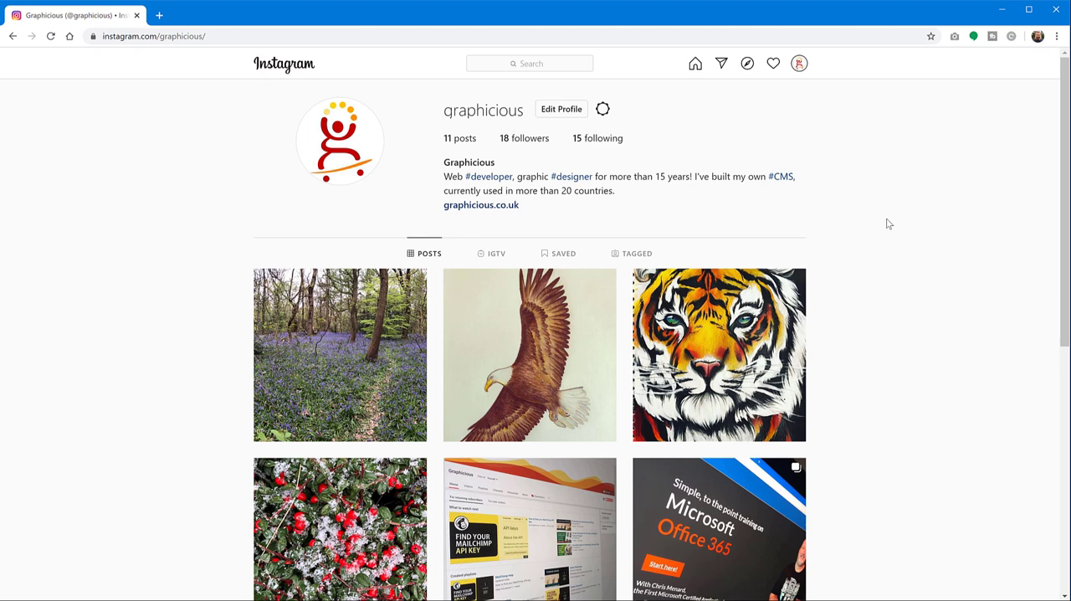
pyautogui.moveTo(892, 226)
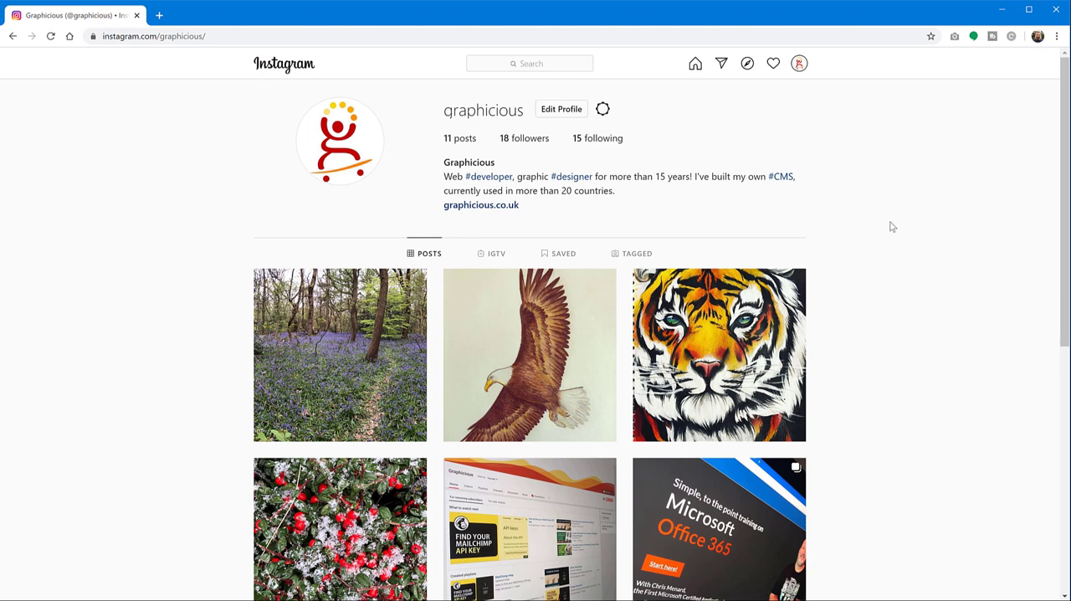
pyautogui.moveTo(893, 221)
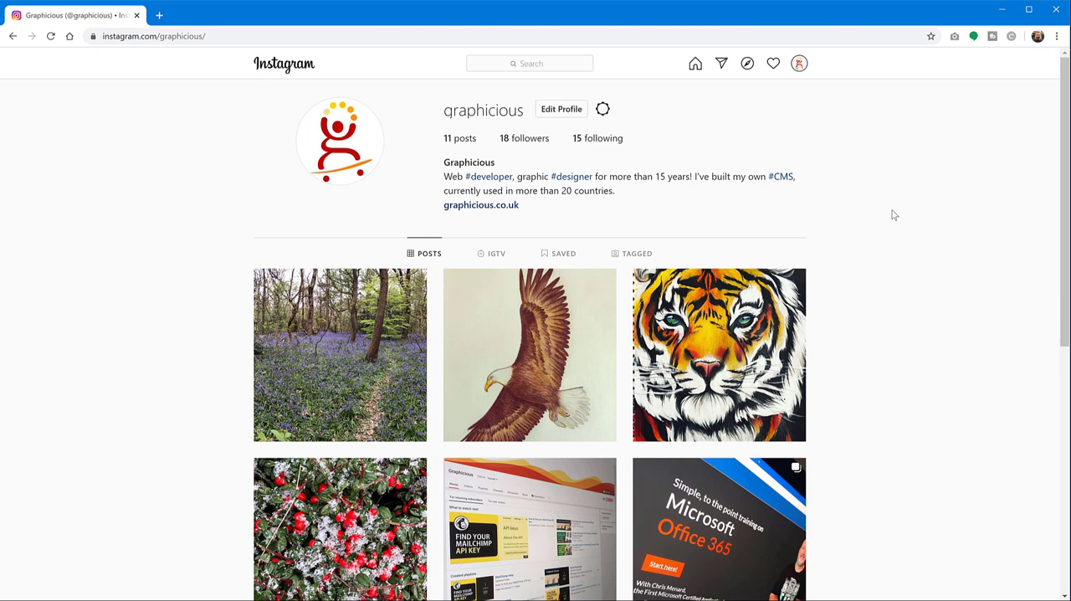
pyautogui.moveTo(909, 197)
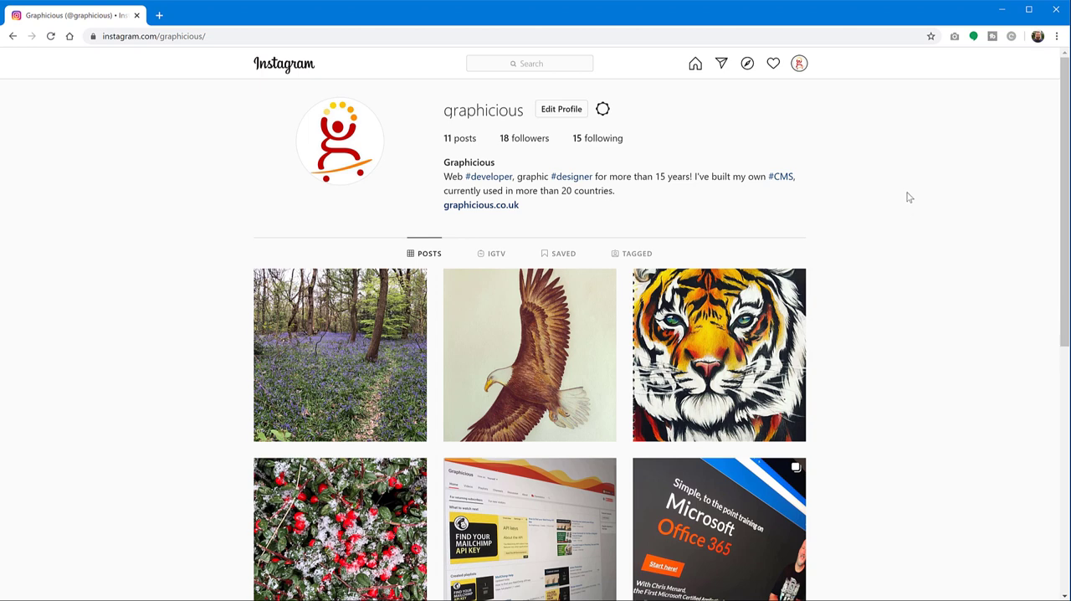
# Open, close and reopen developer tools in the 400×852 mobile device view.
pyautogui.press('F12')
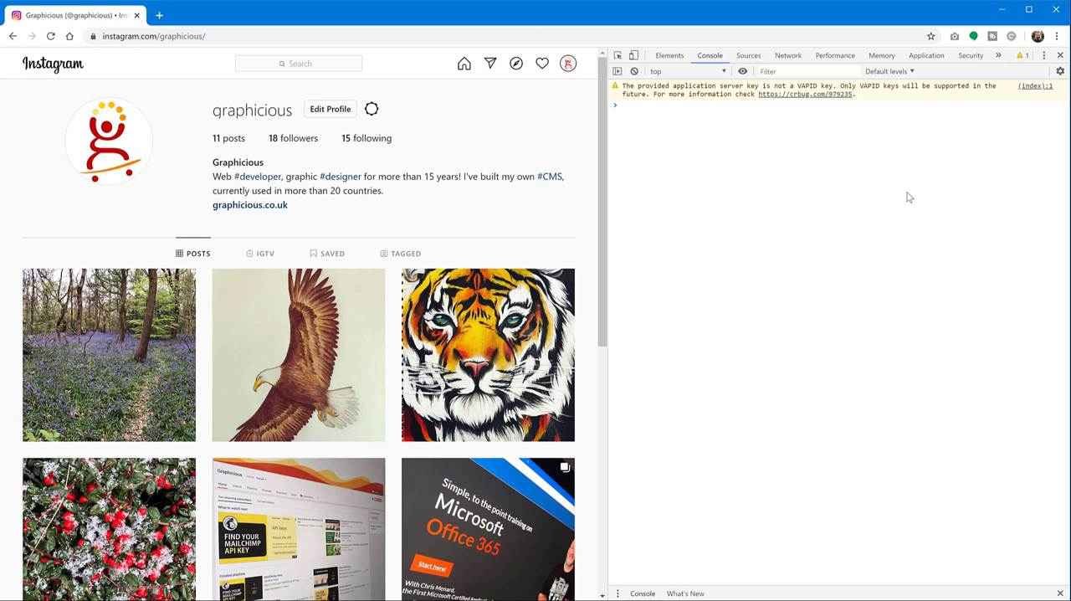
pyautogui.moveTo(883, 204)
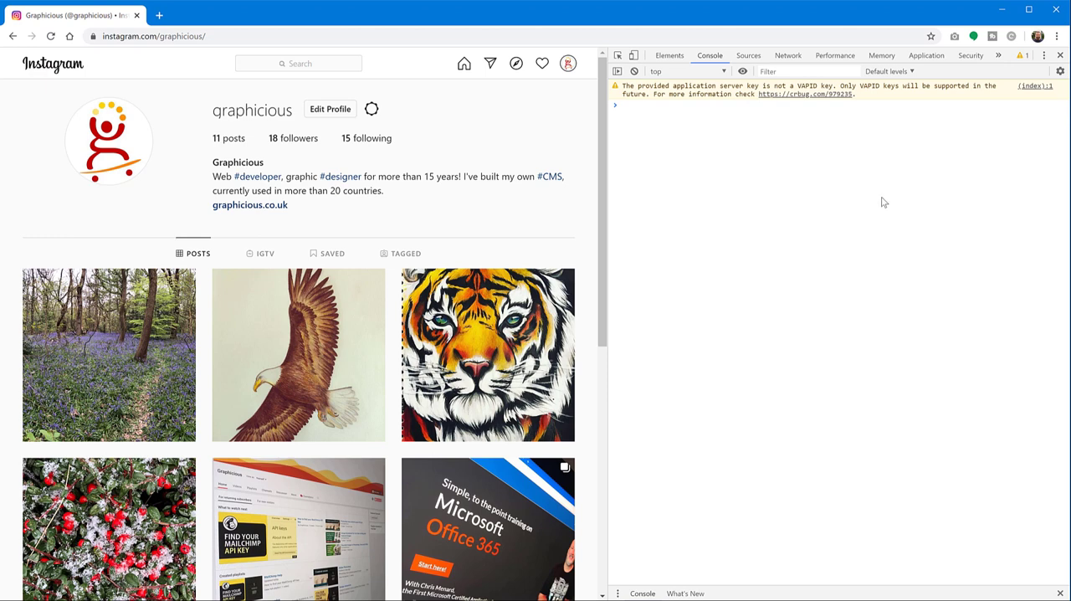
pyautogui.click(1060, 55)
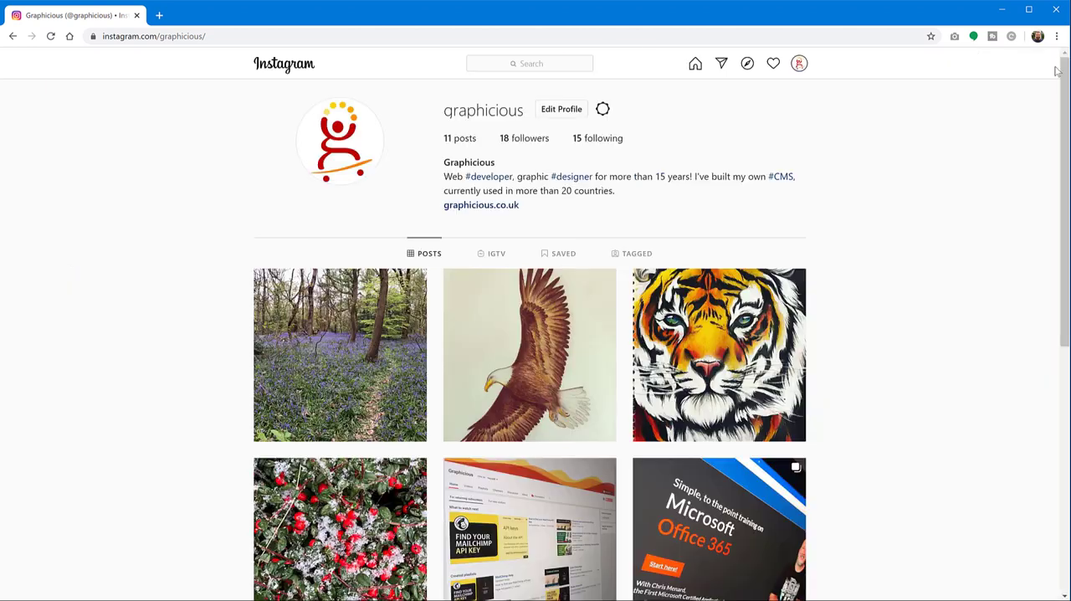
pyautogui.moveTo(1056, 40)
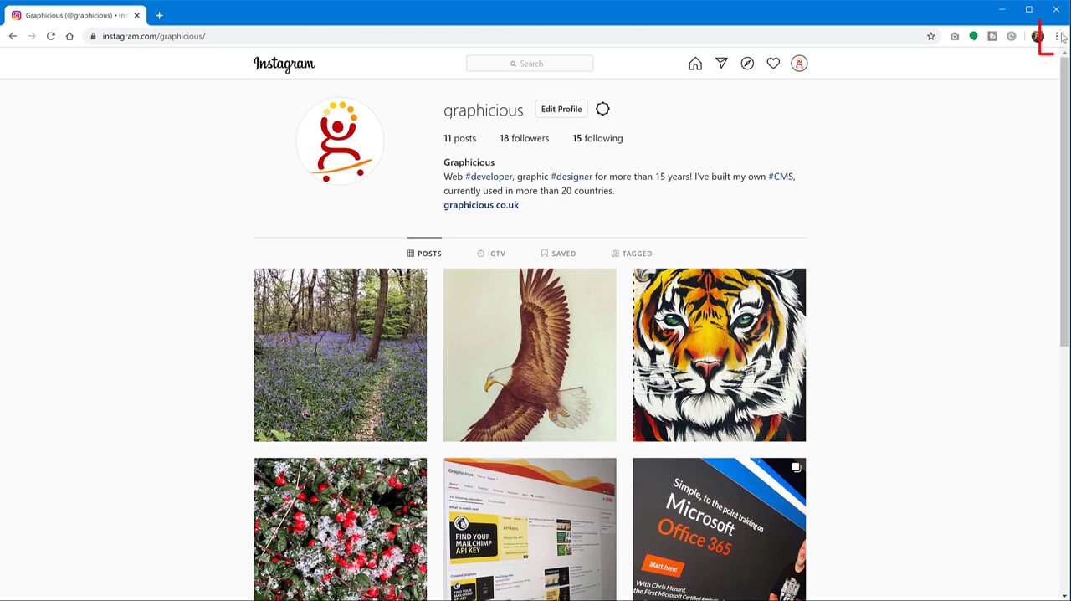
pyautogui.click(1061, 36)
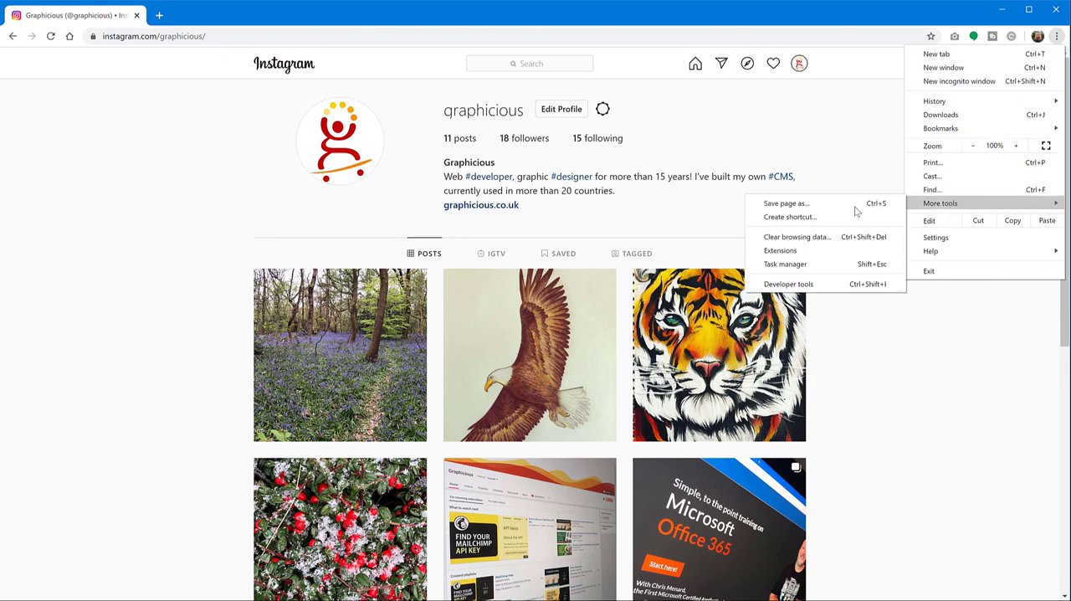
pyautogui.moveTo(787, 284)
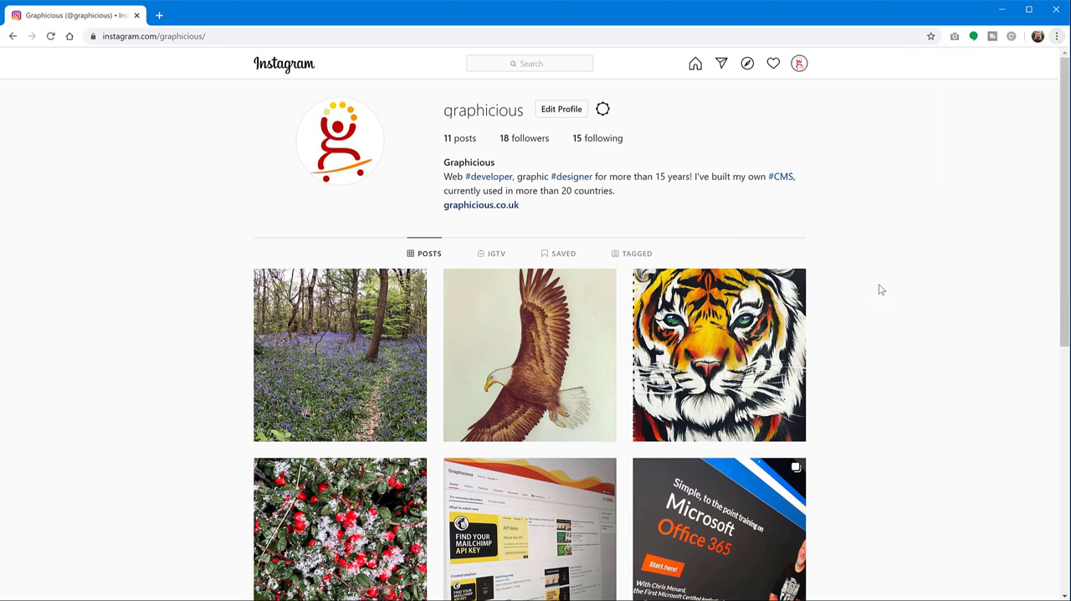
pyautogui.press('F12')
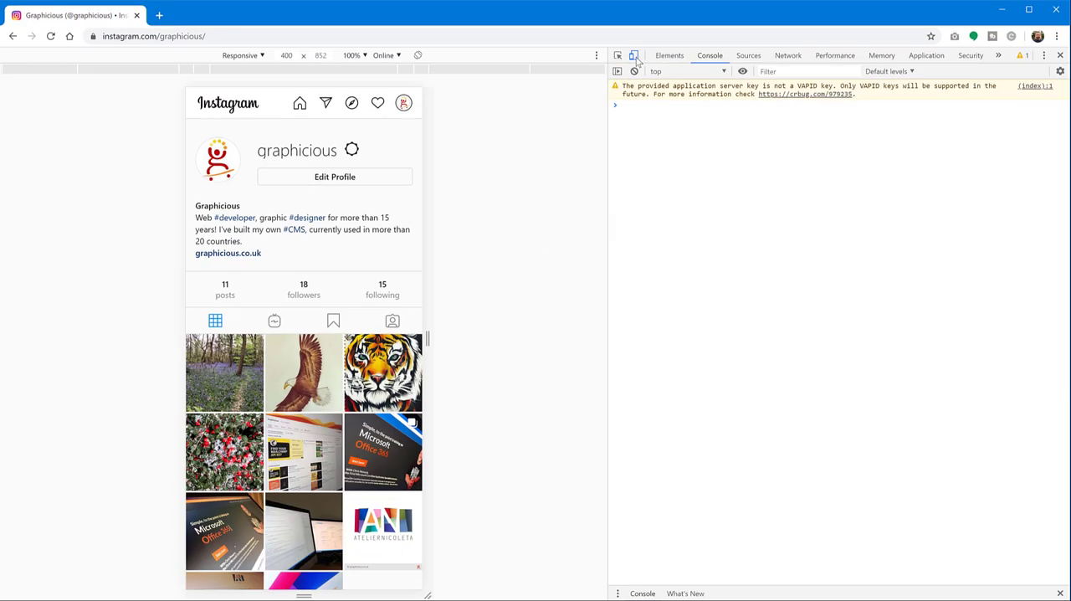
pyautogui.moveTo(519, 202)
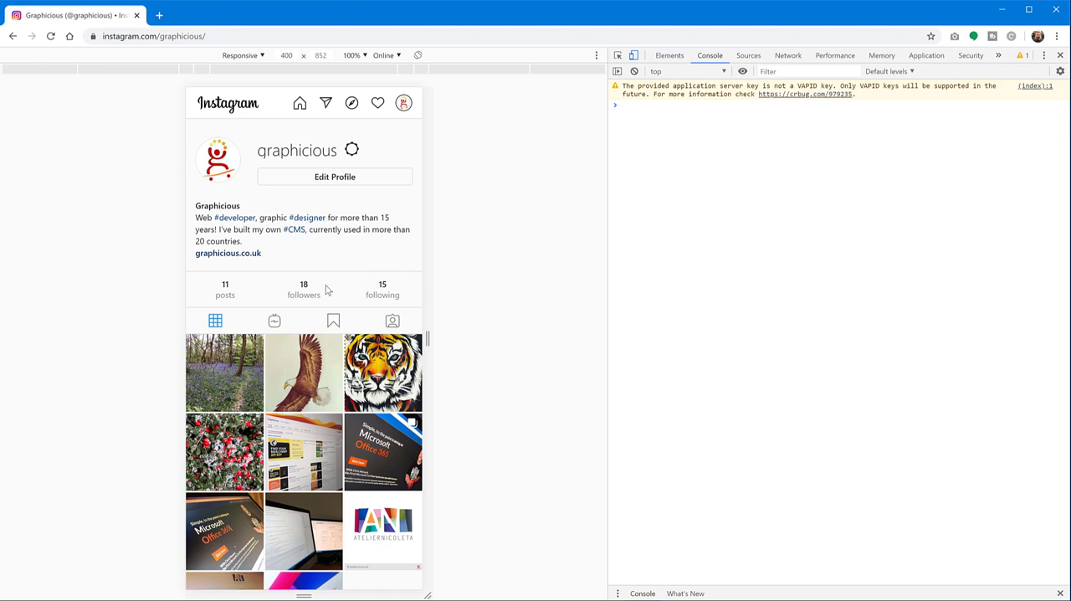
pyautogui.moveTo(346, 223)
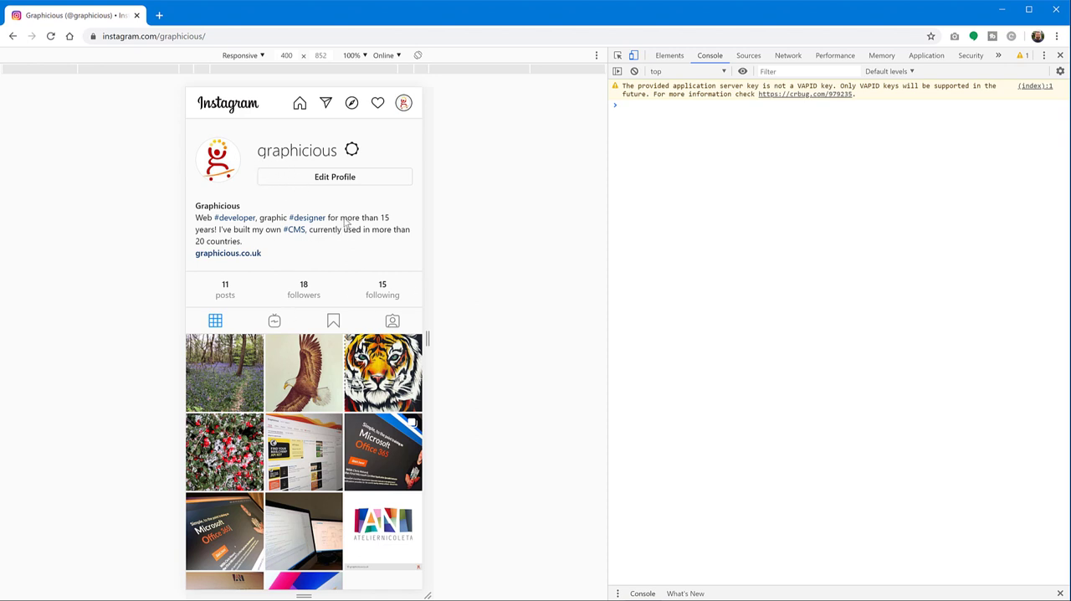
# Scroll the profile in the emulated phone screen, then reload for the mobile layout.
pyautogui.scroll(-3)
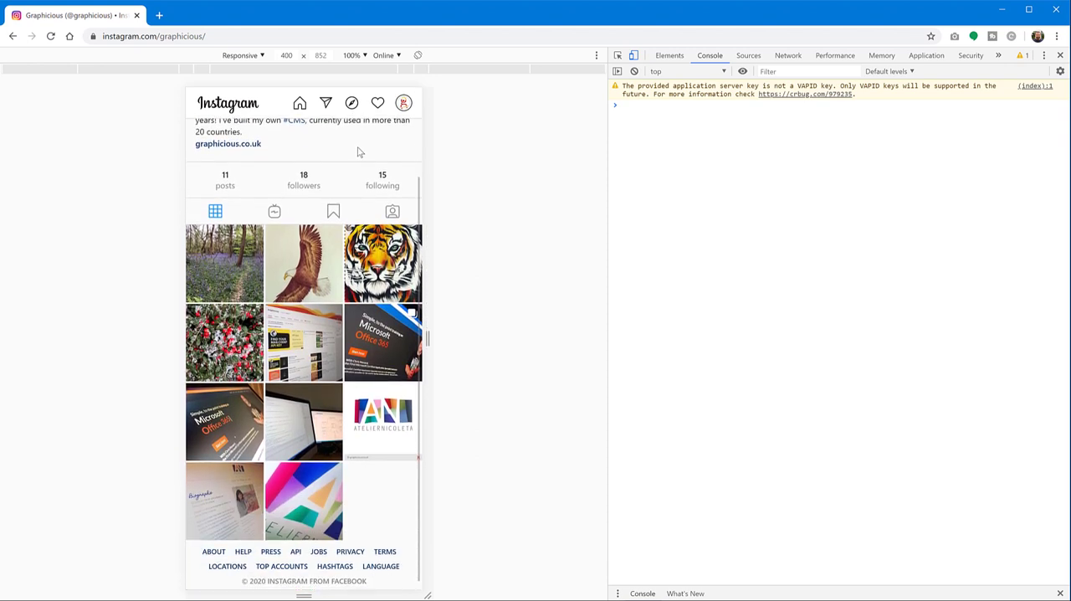
pyautogui.scroll(3)
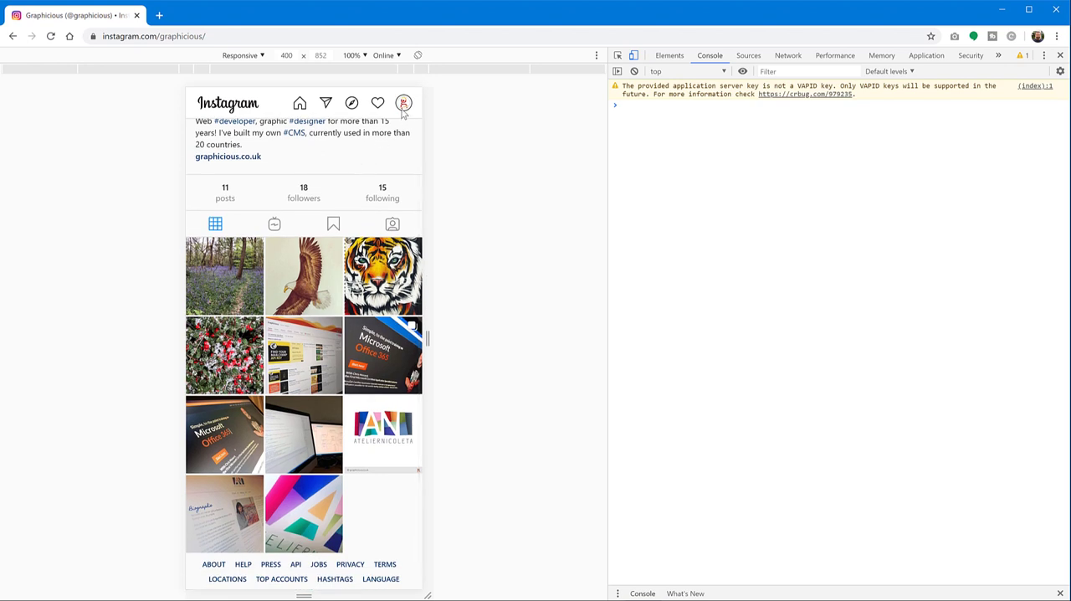
pyautogui.scroll(-3)
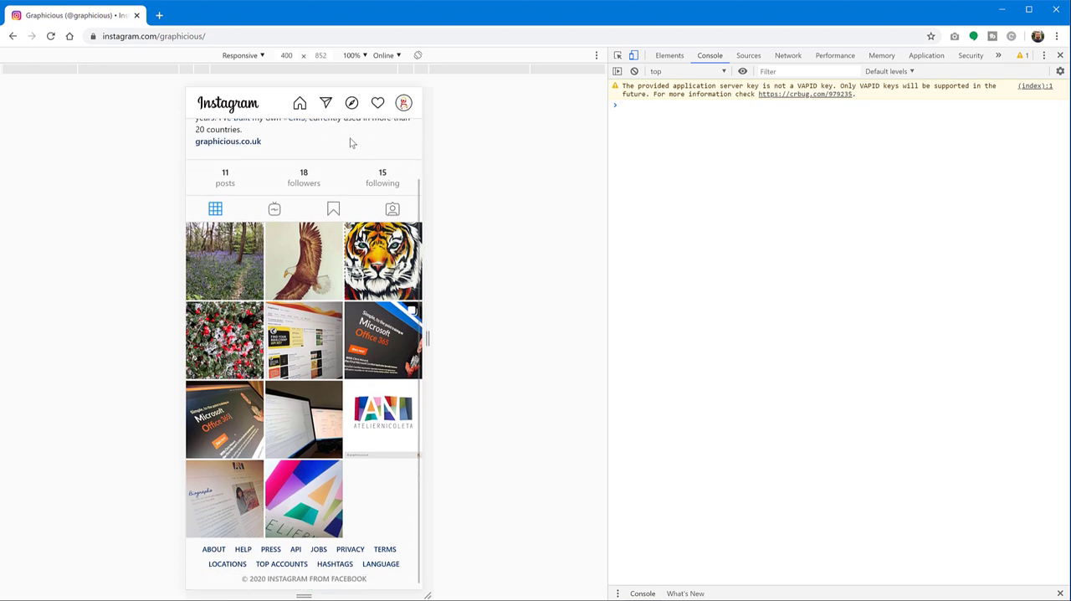
pyautogui.scroll(3)
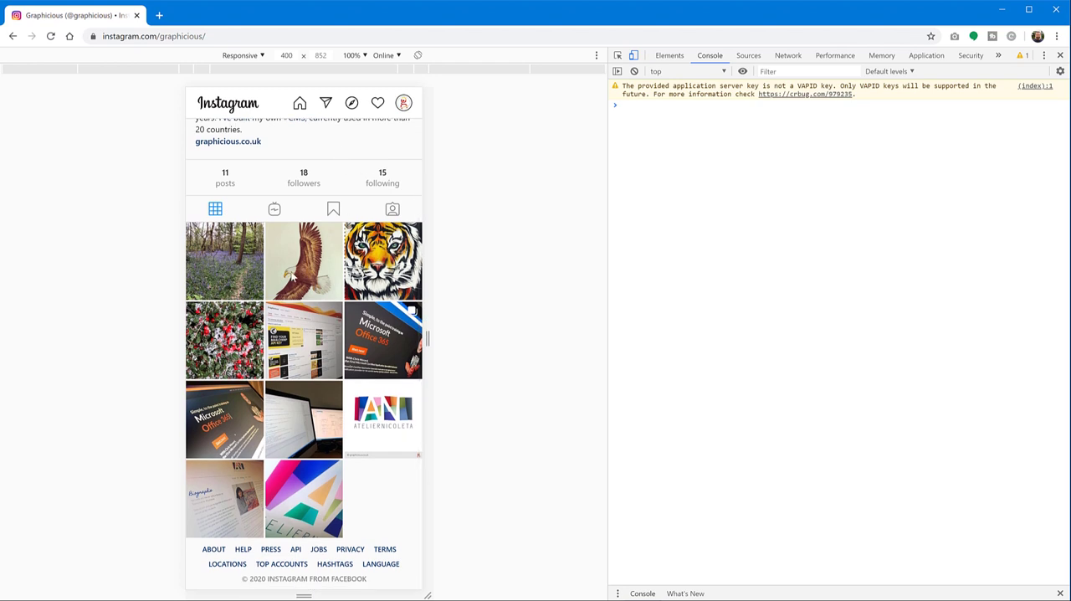
pyautogui.moveTo(316, 396)
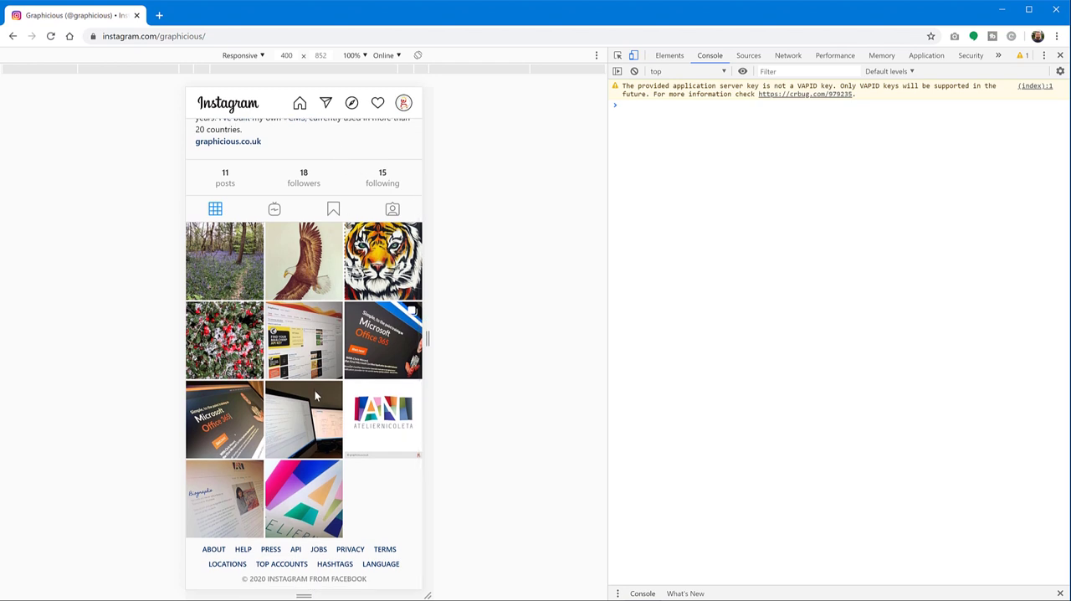
pyautogui.moveTo(327, 236)
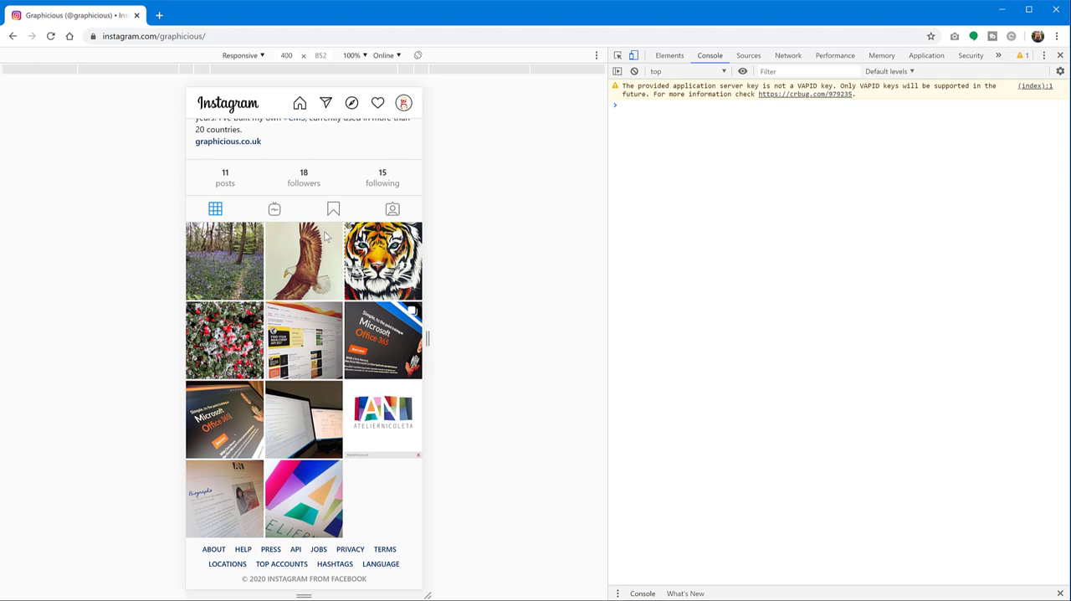
pyautogui.click(50, 36)
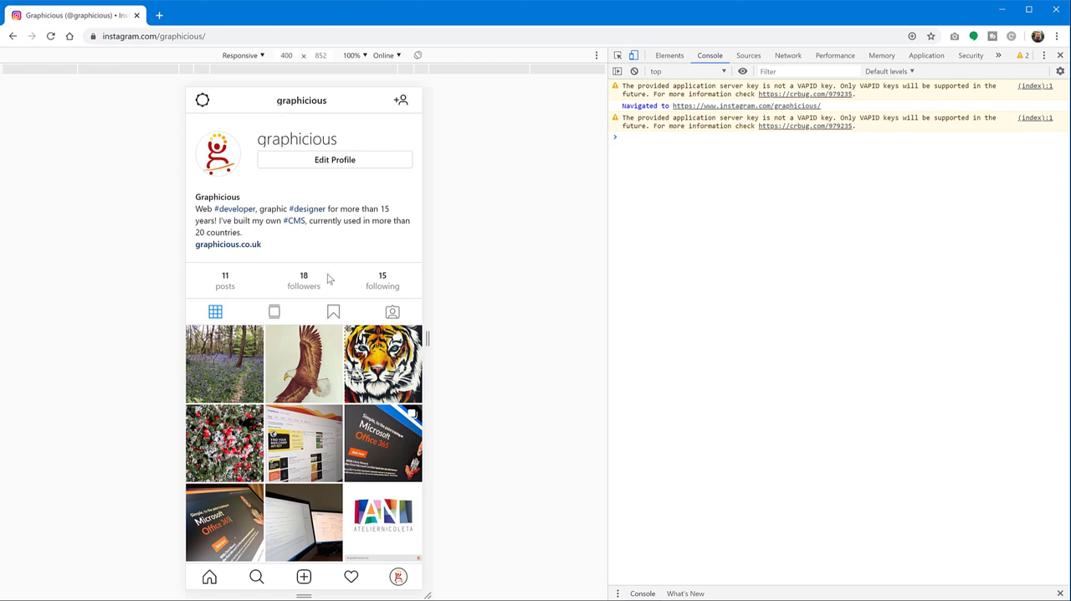
pyautogui.moveTo(216, 582)
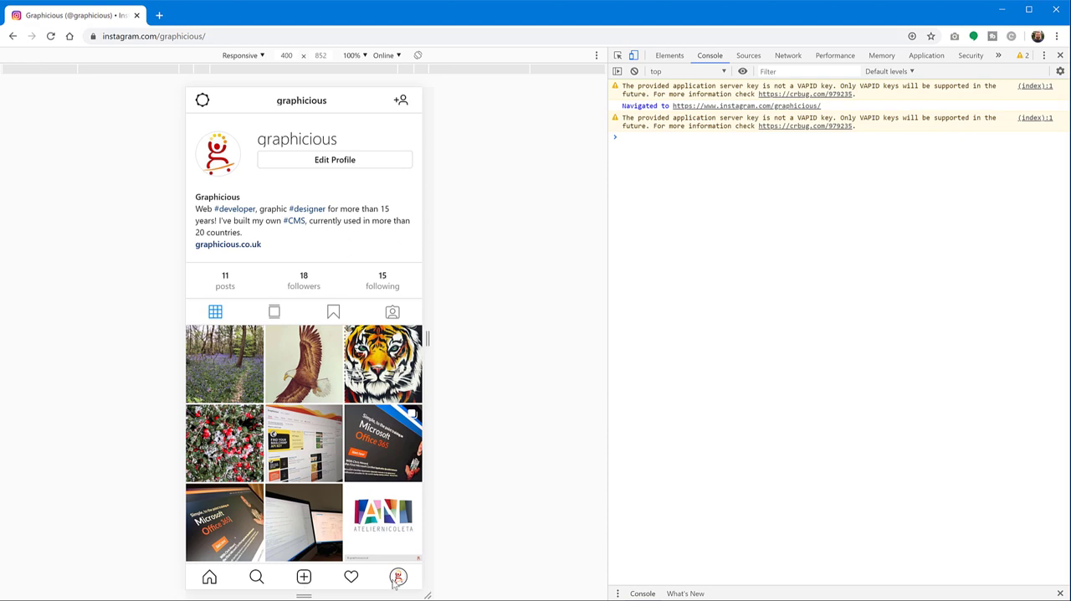
pyautogui.moveTo(255, 582)
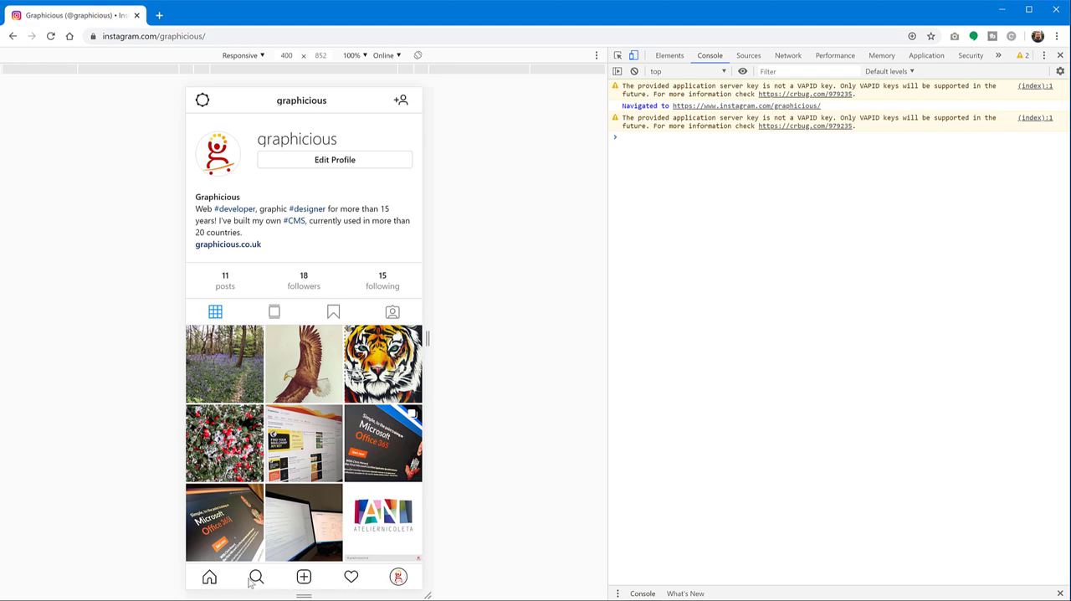
# Tap the + icon in the bottom bar to start a new photo post.
pyautogui.click(303, 577)
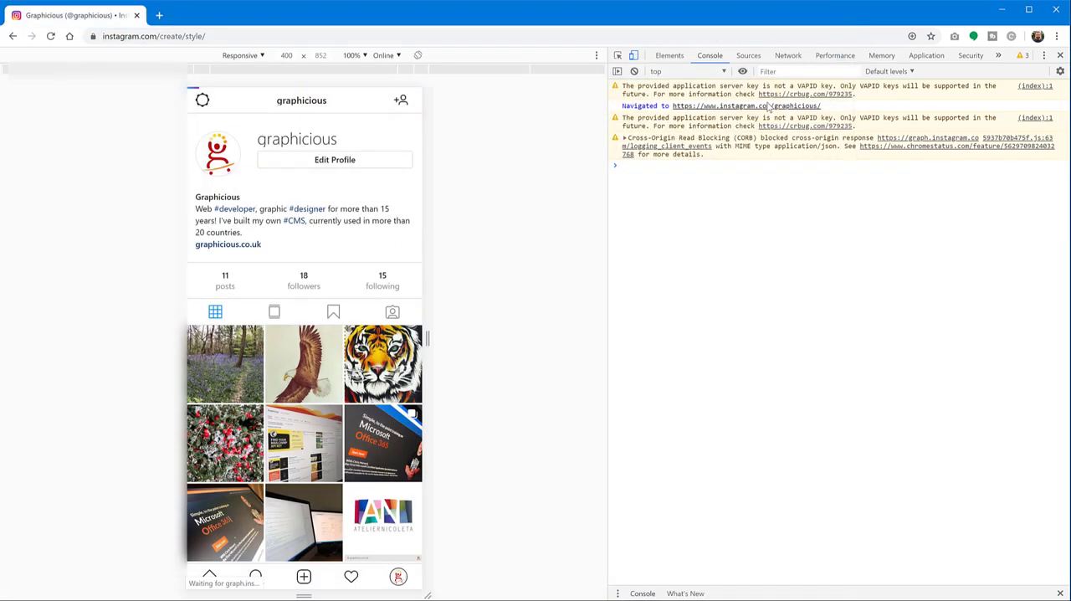
# Choose the colour-grid image and advance to the caption and sharing details page.
pyautogui.click(303, 576)
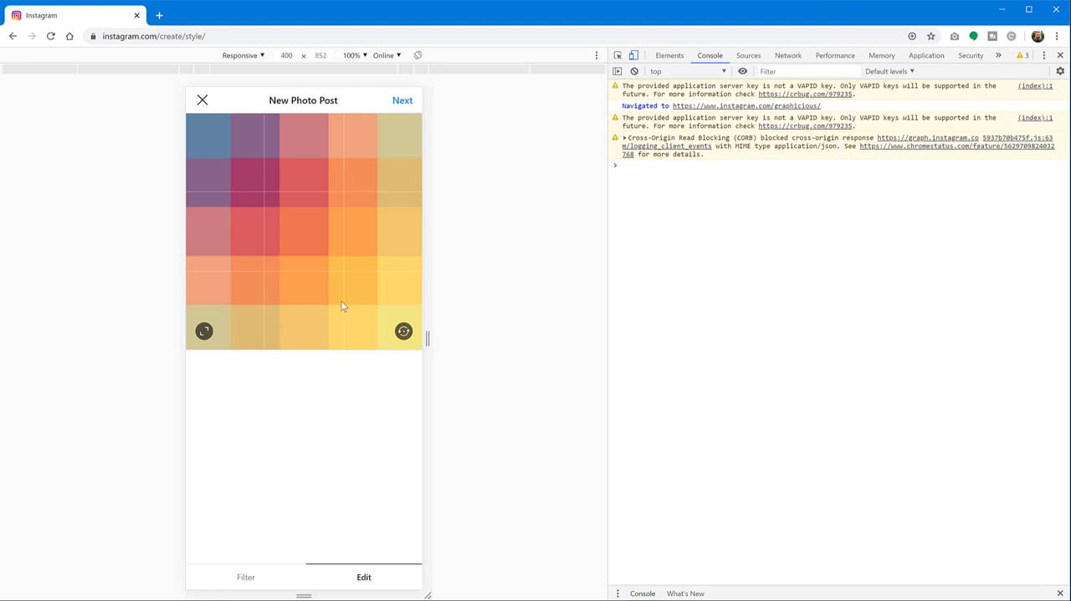
pyautogui.click(403, 100)
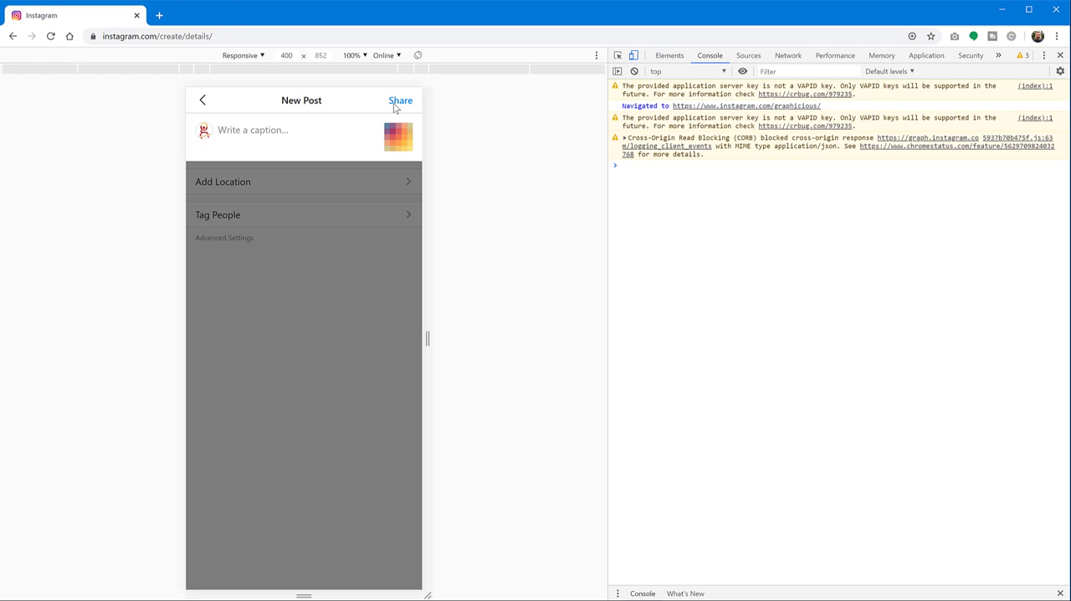
pyautogui.moveTo(503, 168)
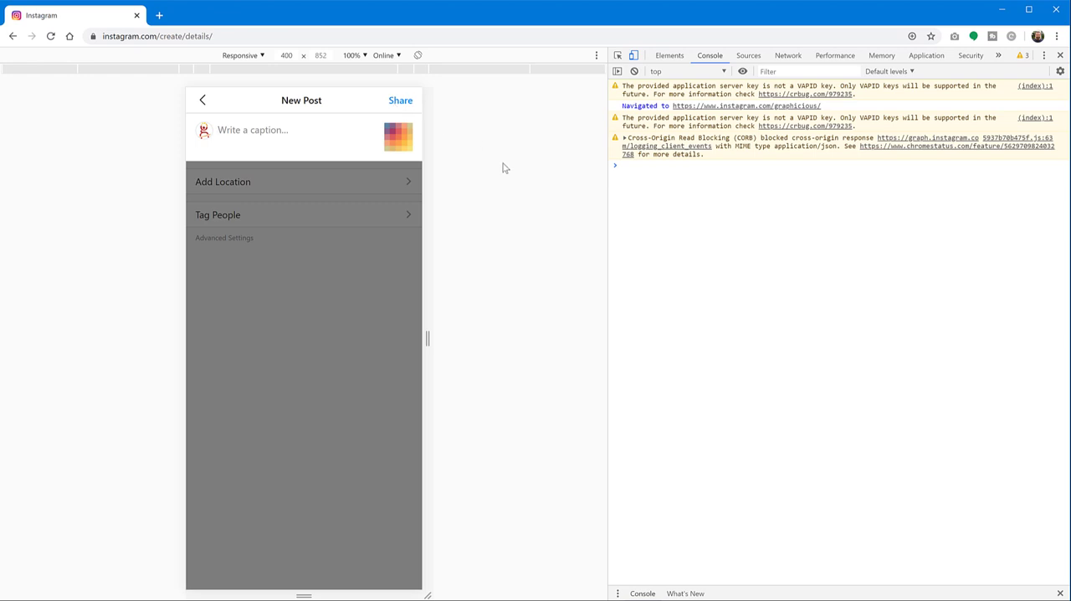
pyautogui.moveTo(634, 55)
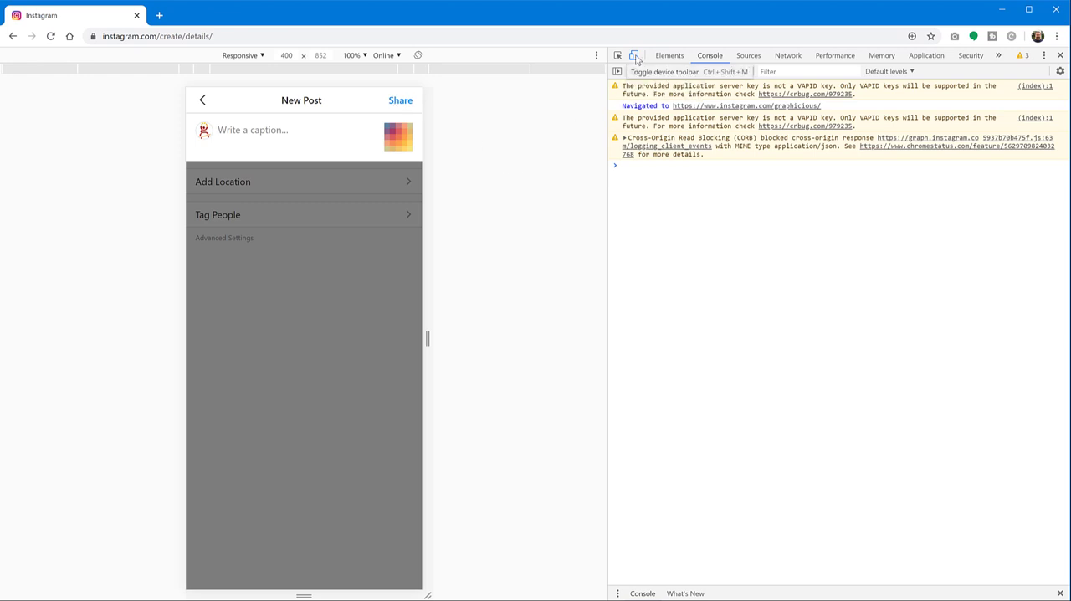
# Turn off device emulation, back out of the post editor, and cancel the post.
pyautogui.click(635, 55)
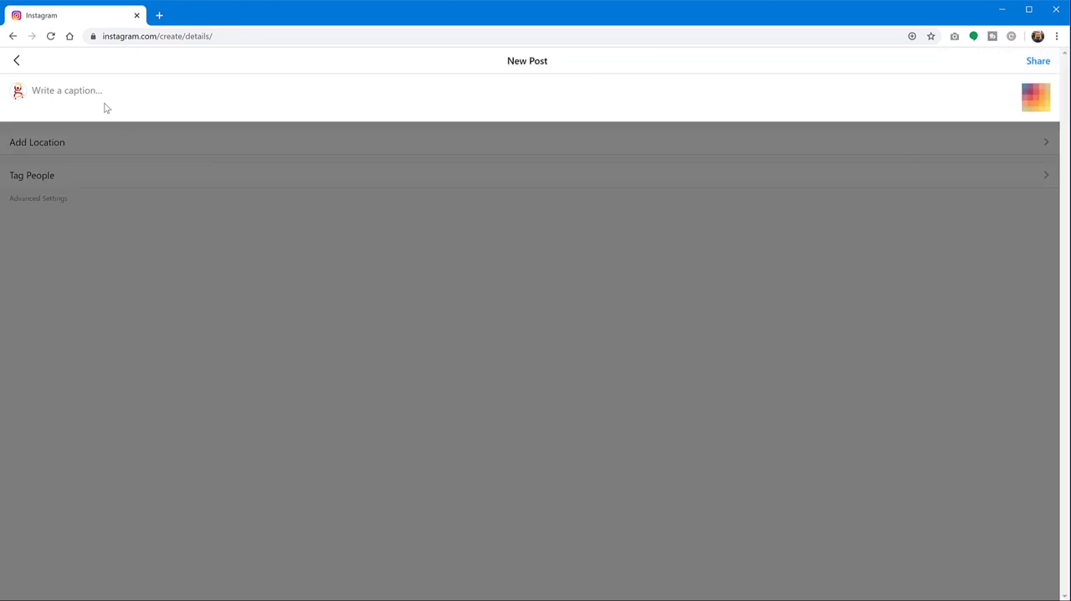
pyautogui.click(16, 60)
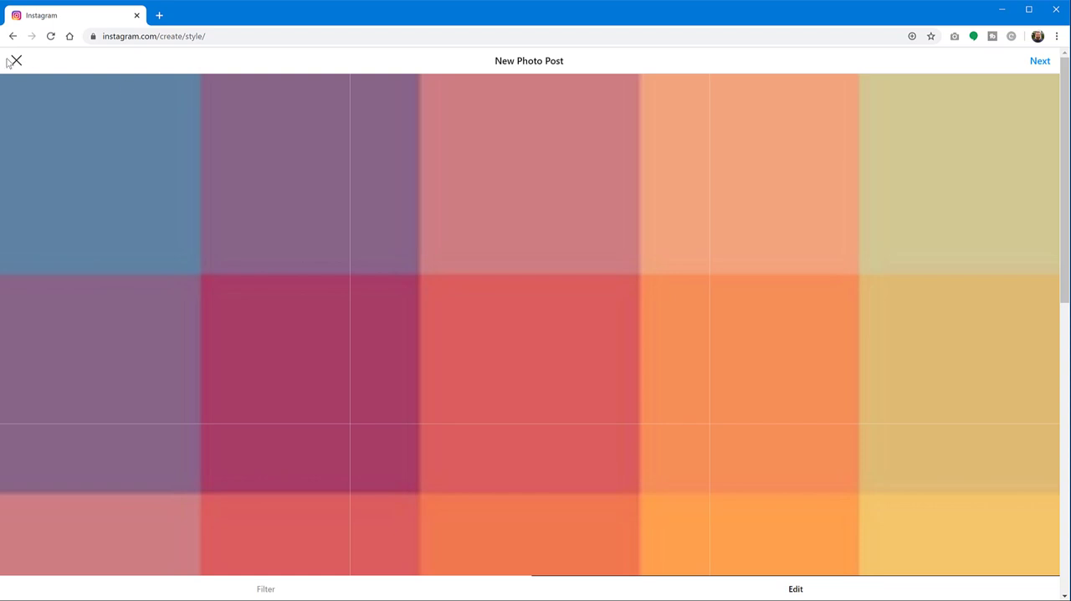
pyautogui.click(14, 61)
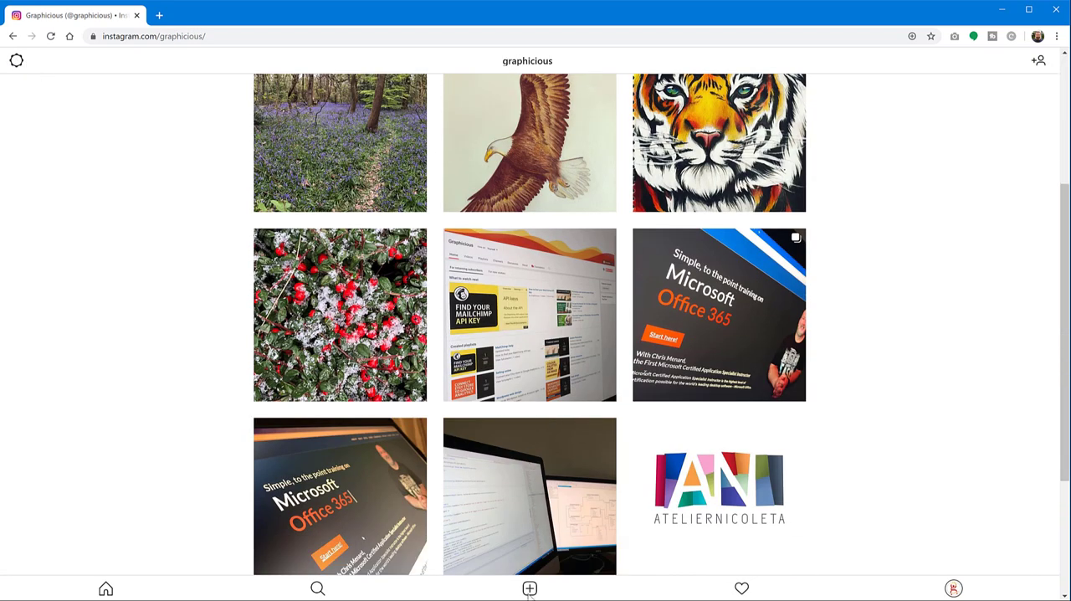
pyautogui.moveTo(838, 456)
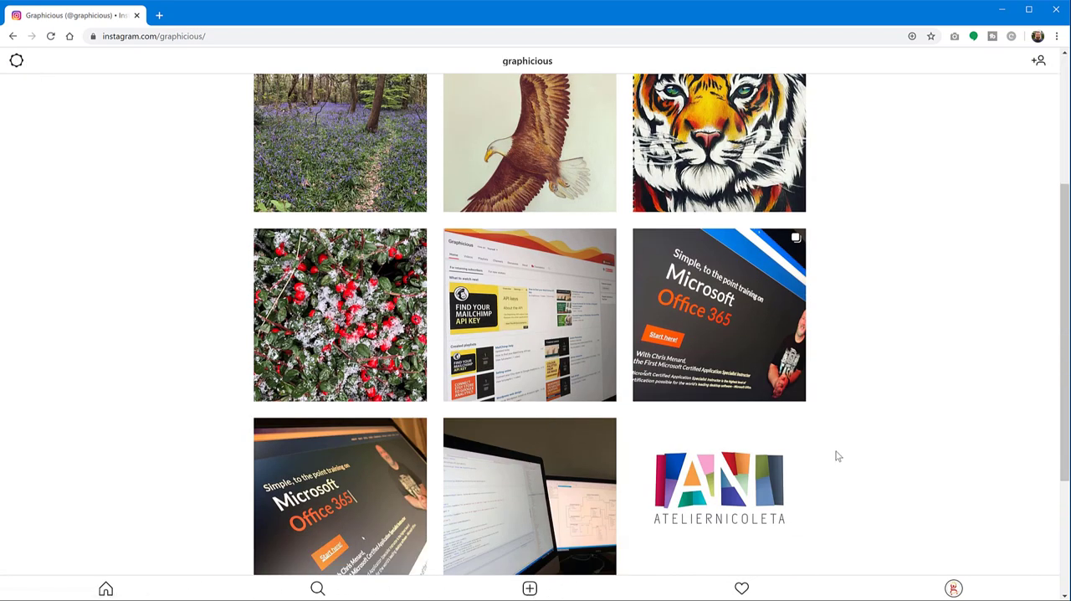
# Open and close the bluebells woodland post, then scroll down the profile.
pyautogui.scroll(3)
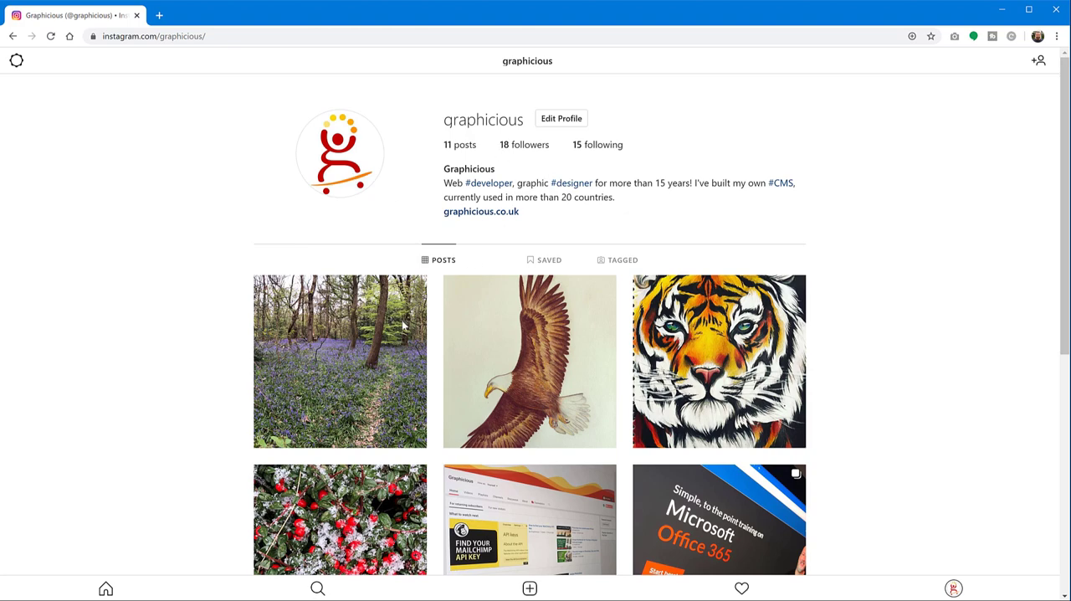
pyautogui.click(340, 360)
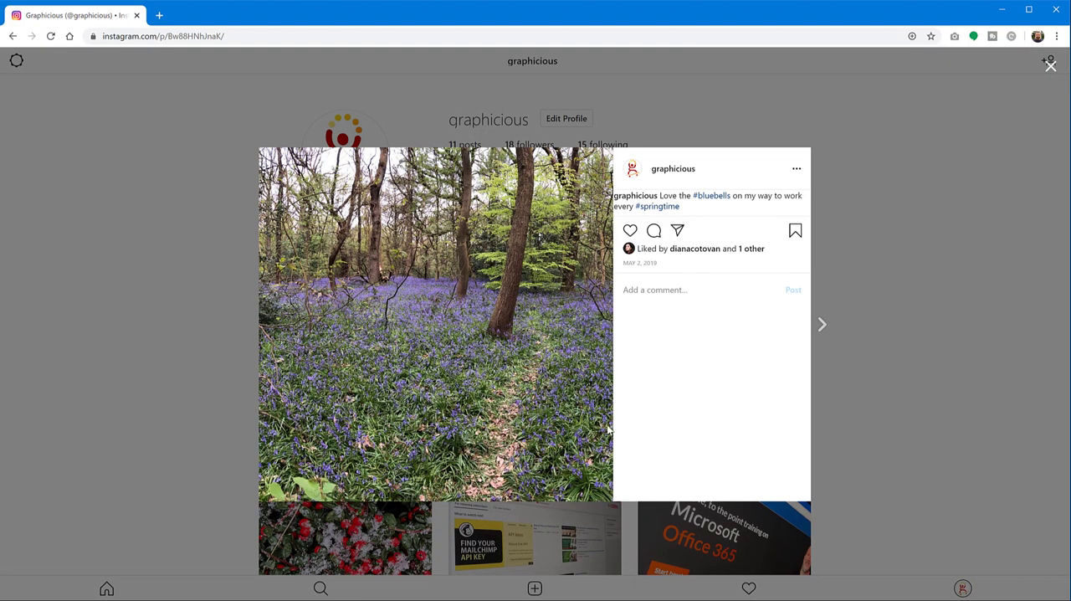
pyautogui.click(1050, 65)
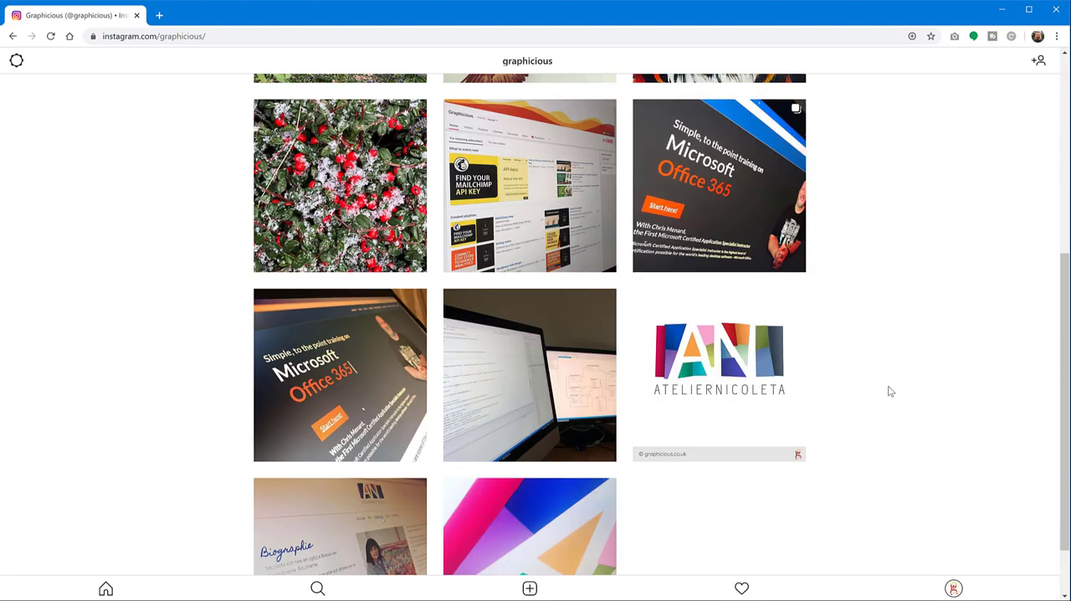
pyautogui.scroll(-3)
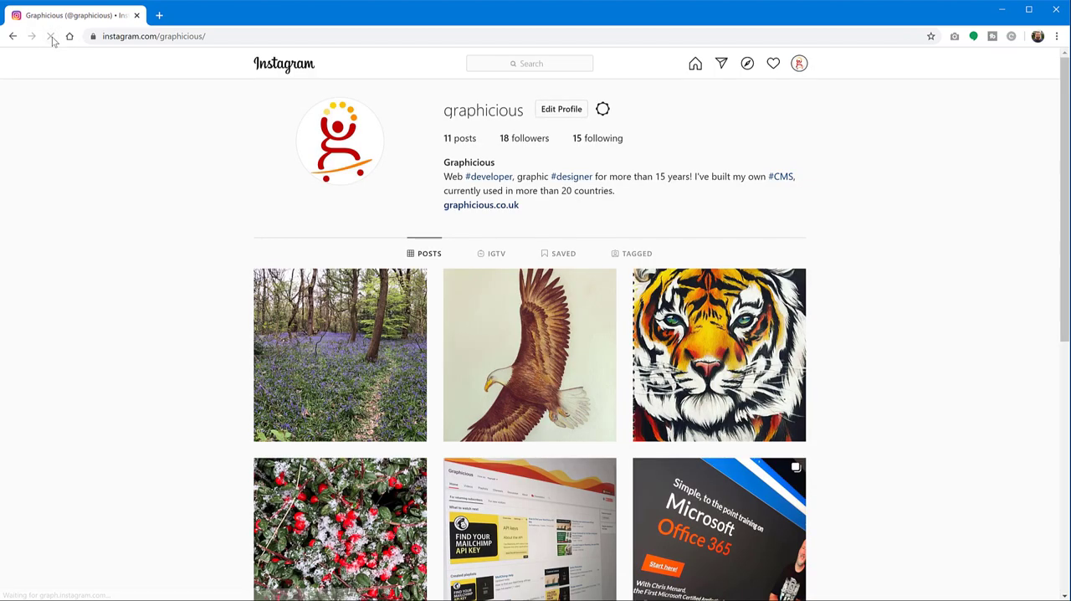
pyautogui.scroll(-3)
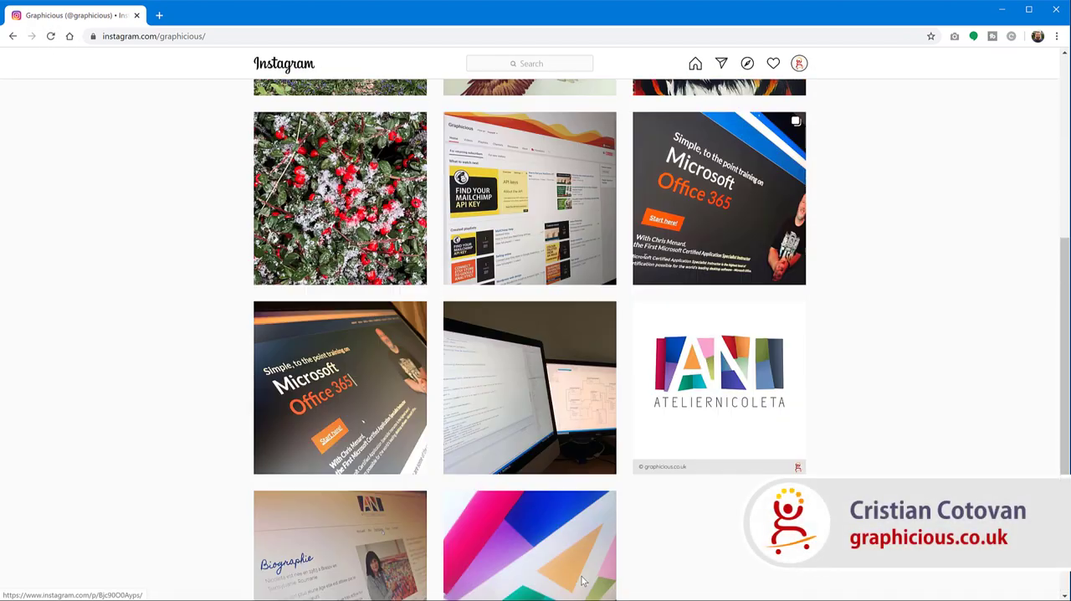
pyautogui.scroll(3)
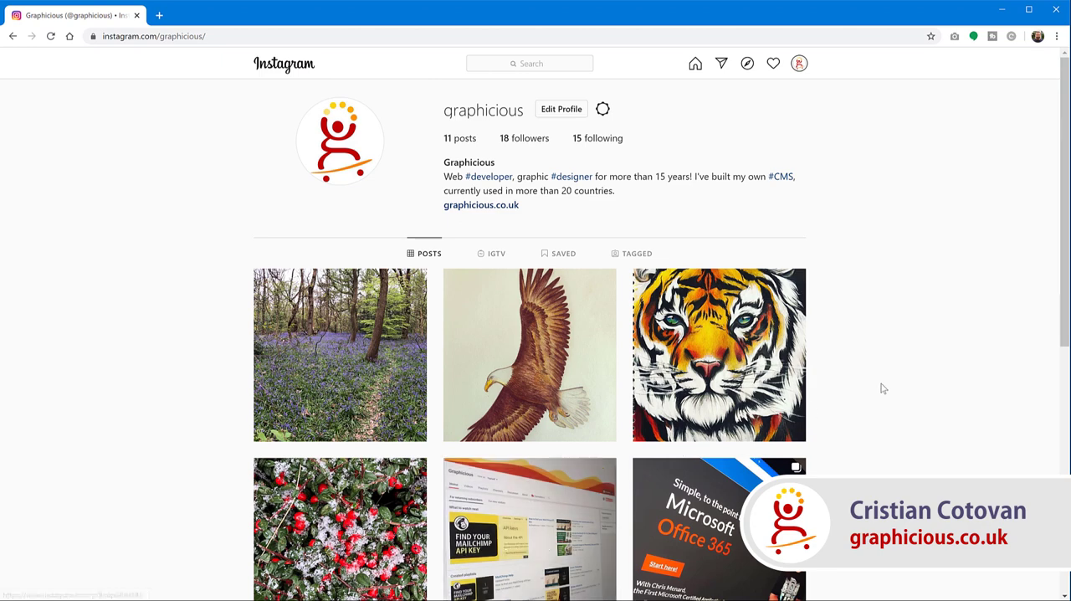
pyautogui.moveTo(916, 377)
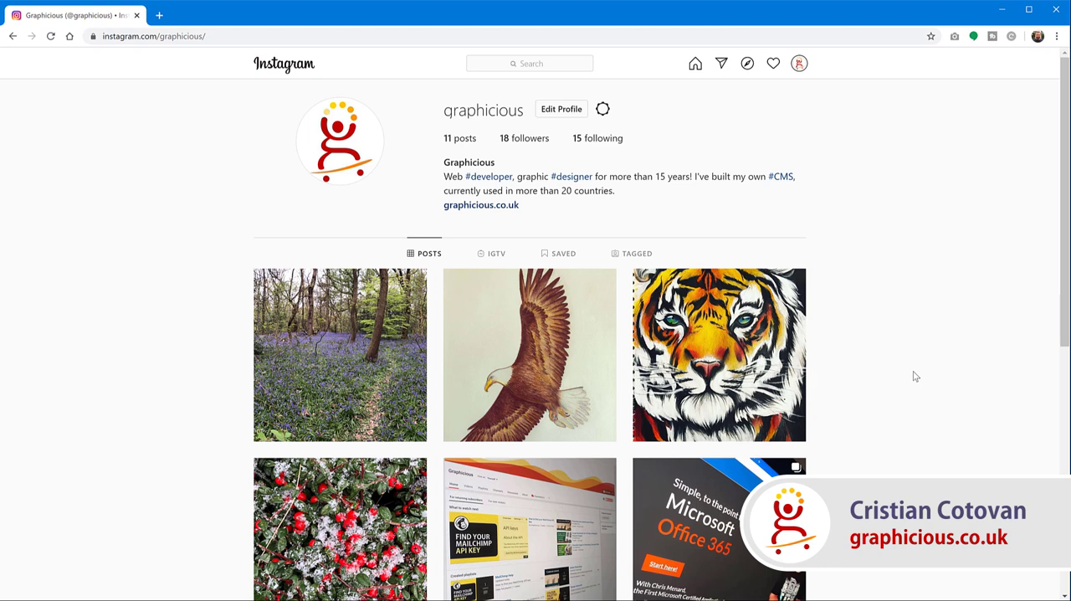
pyautogui.moveTo(909, 365)
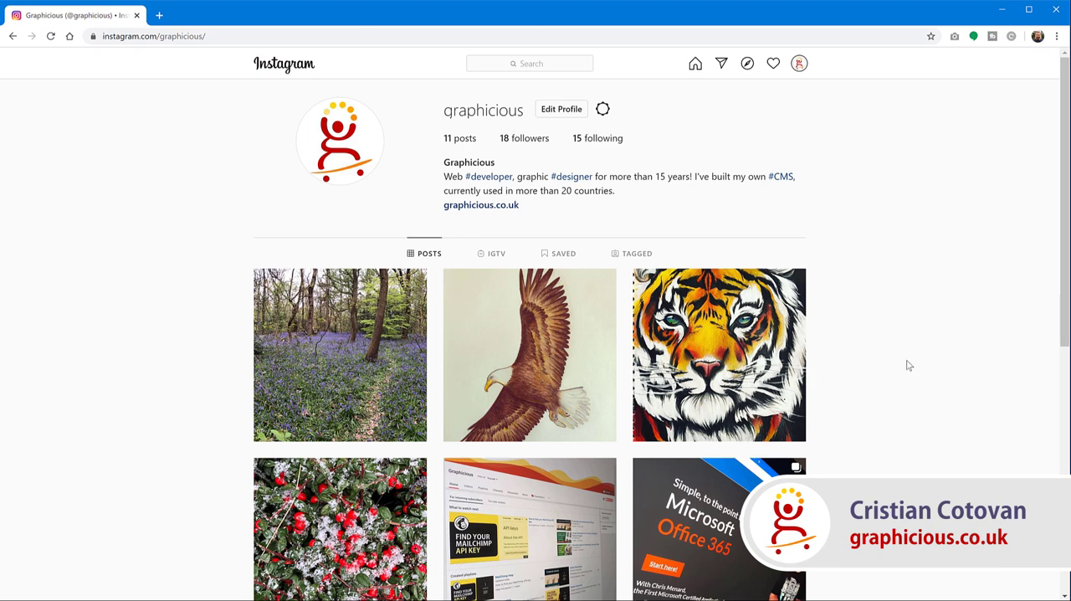